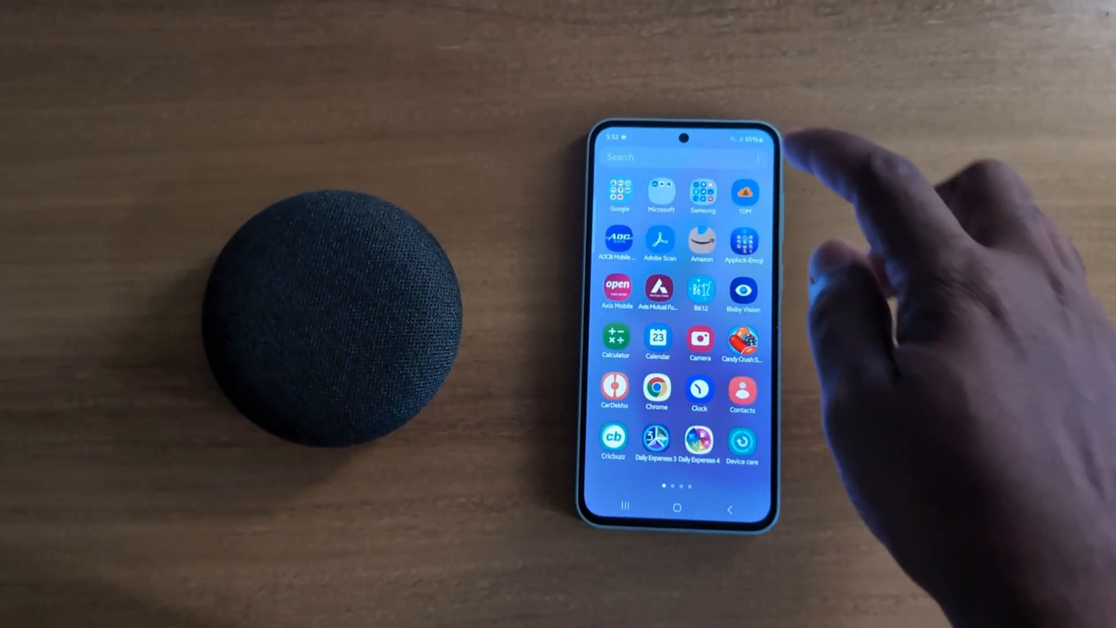
Launch the Settings app from the app drawer and scroll down its main list.
scroll(left, 3)
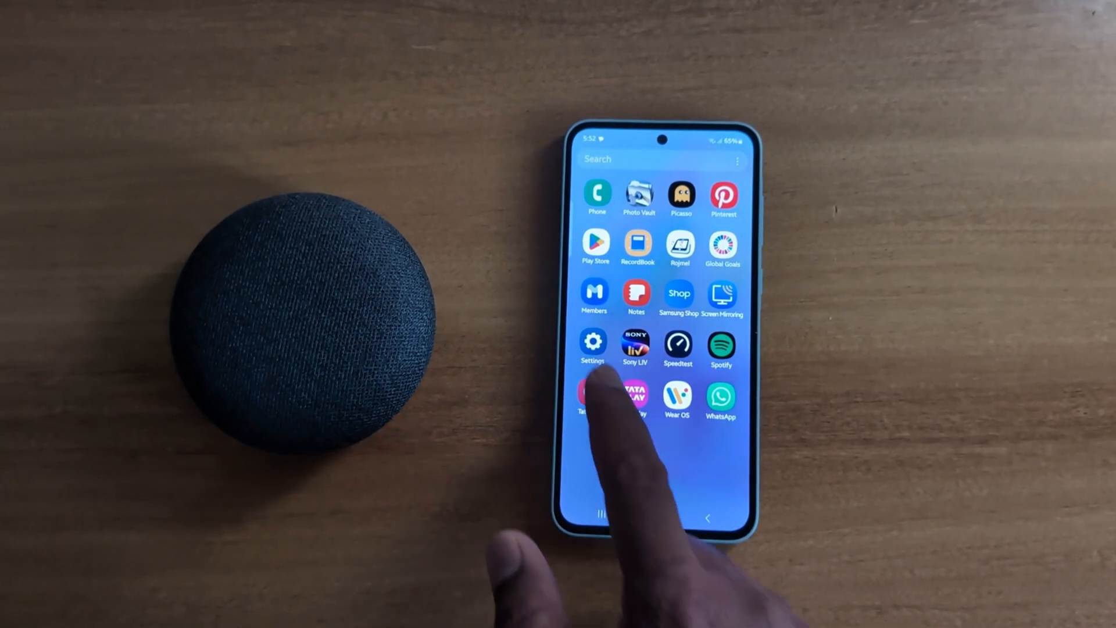
click(593, 344)
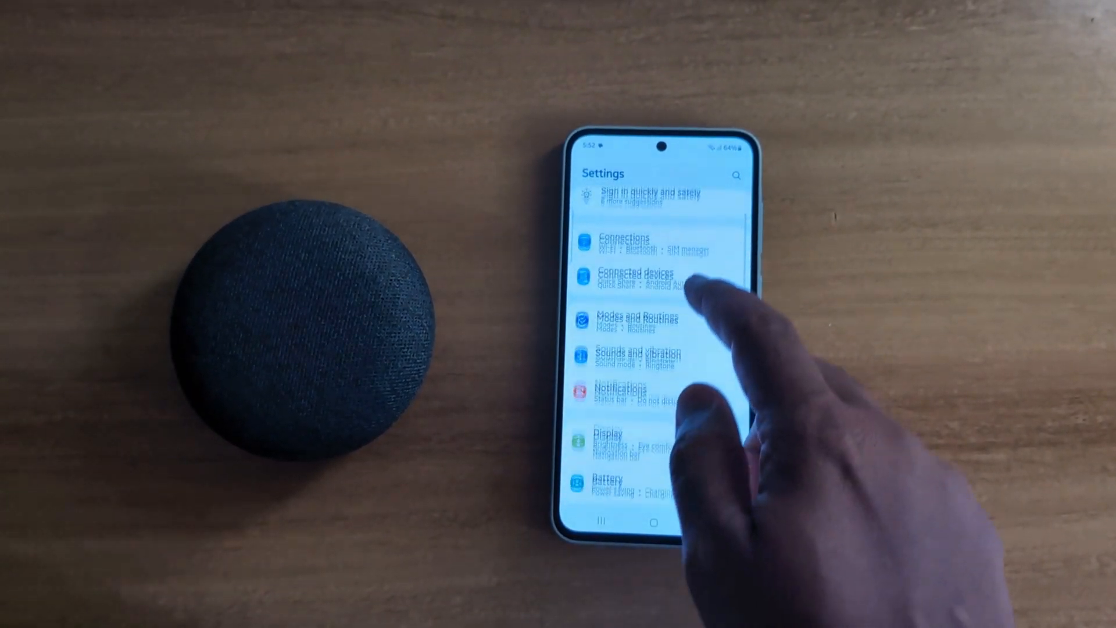
scroll(down, 3)
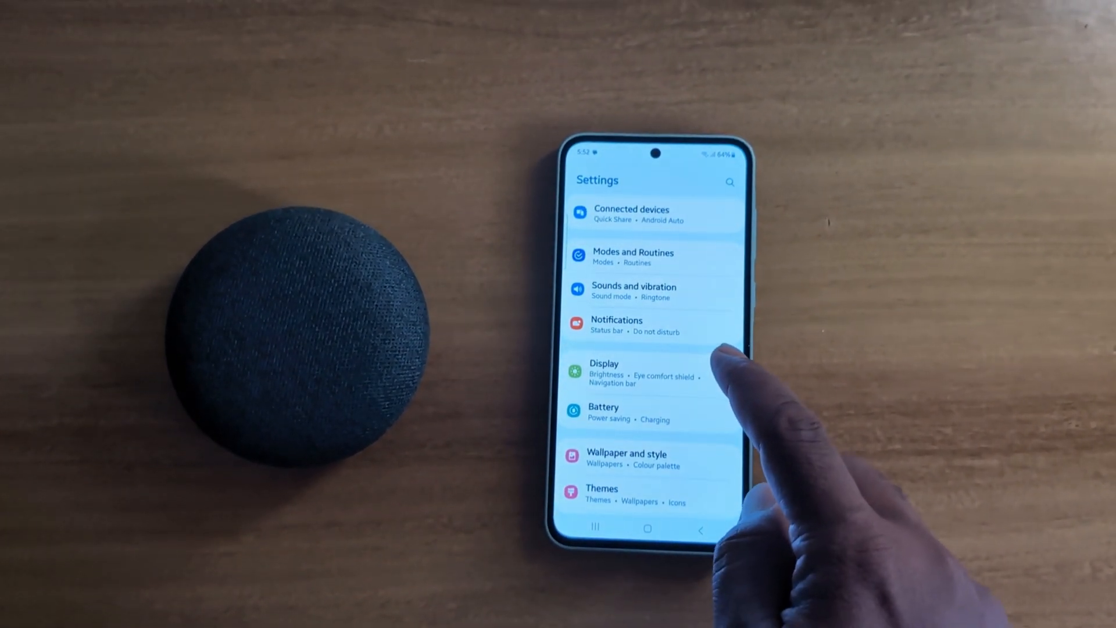
Go to Notifications > Advanced settings for the status bar options.
click(616, 325)
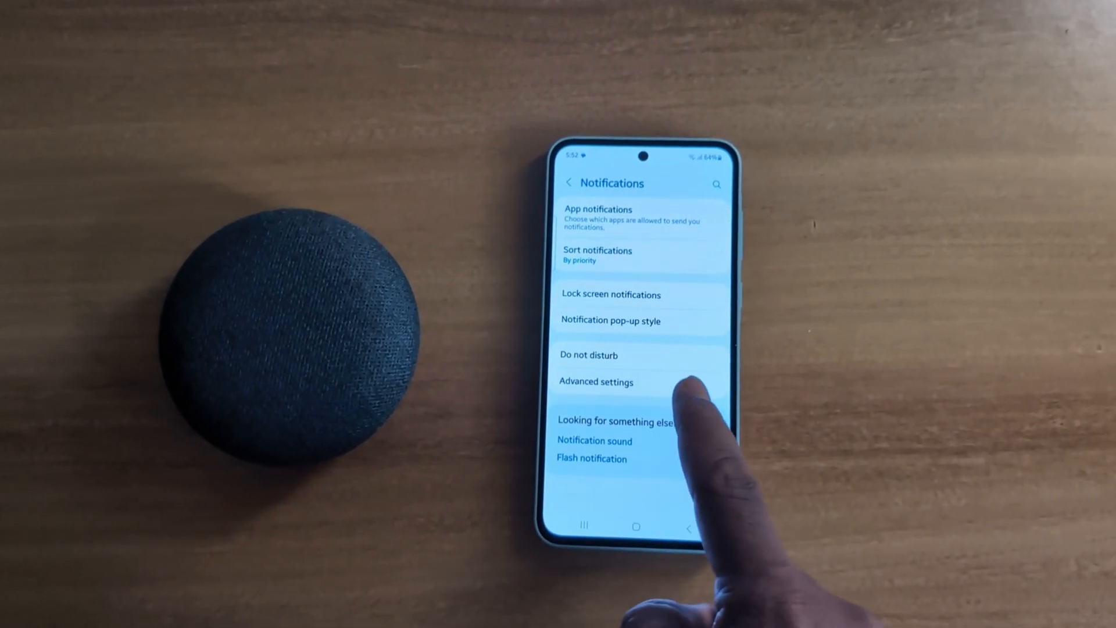
click(596, 381)
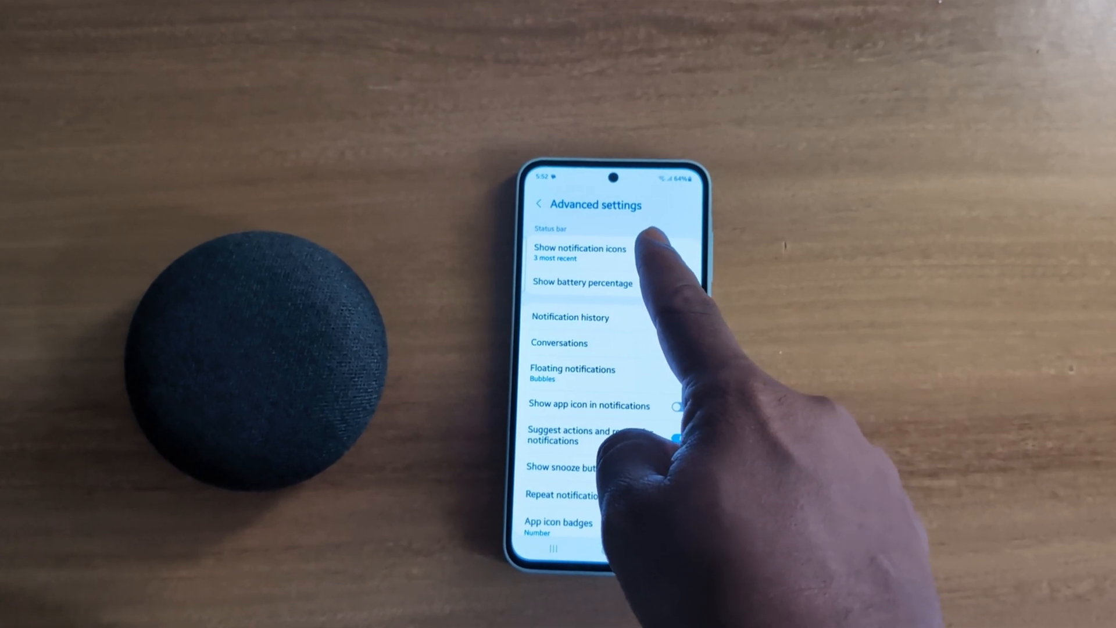
Set Show notification icons to None, then switch it to a different display option.
click(580, 249)
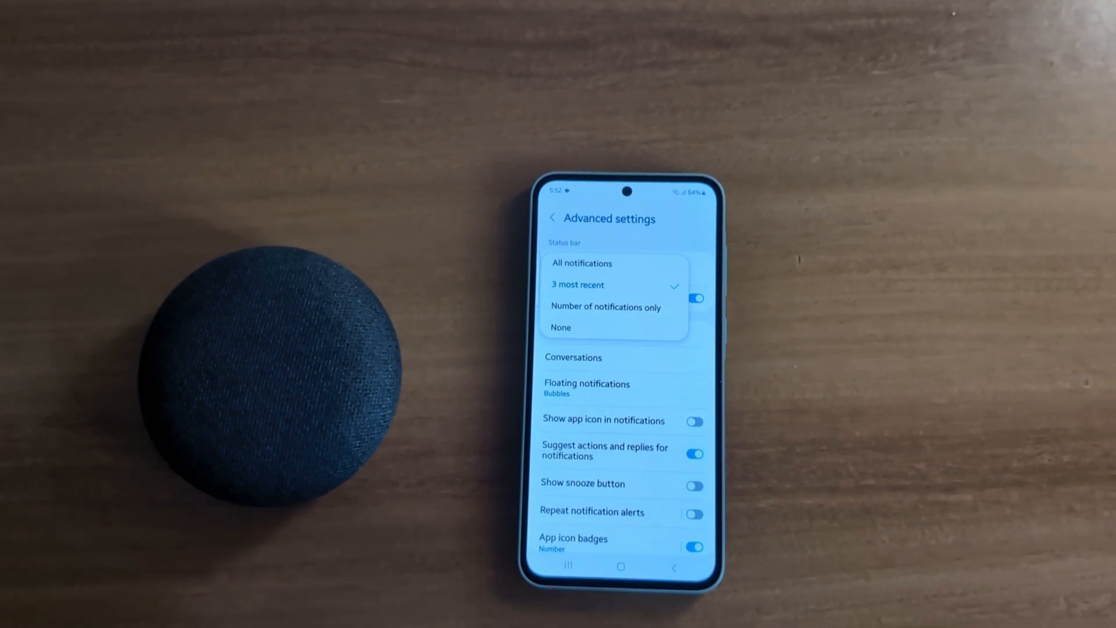
click(602, 268)
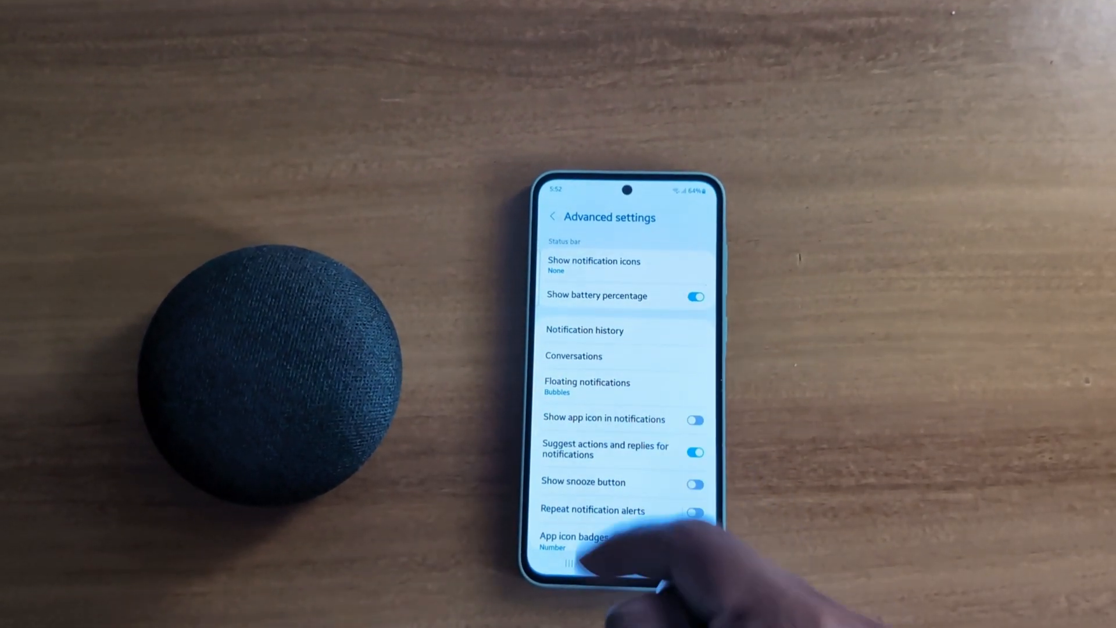
click(594, 265)
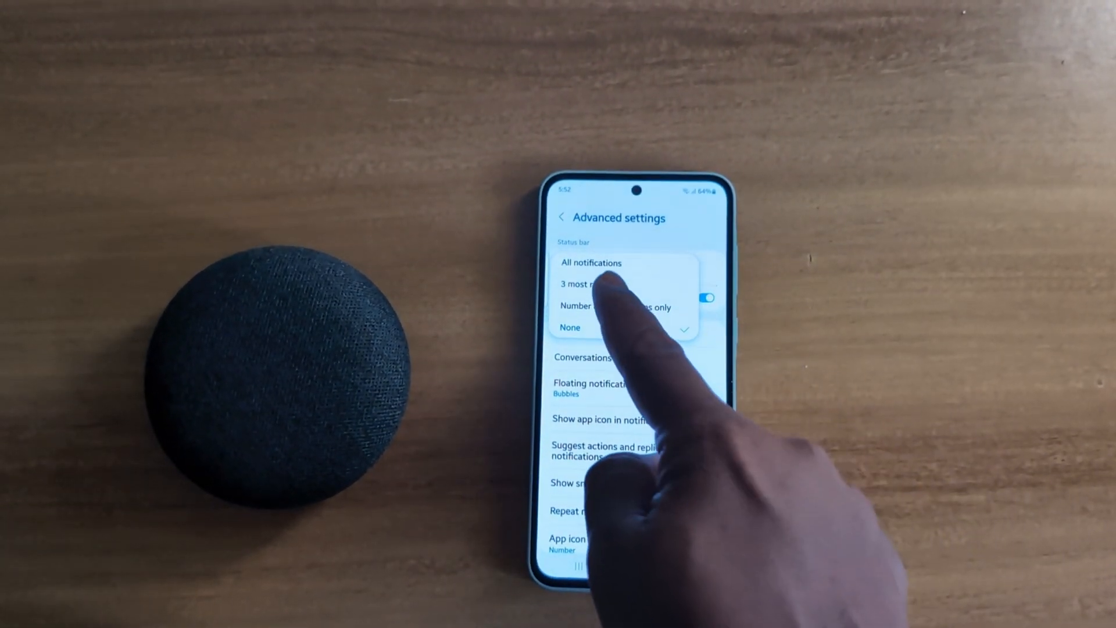
click(582, 283)
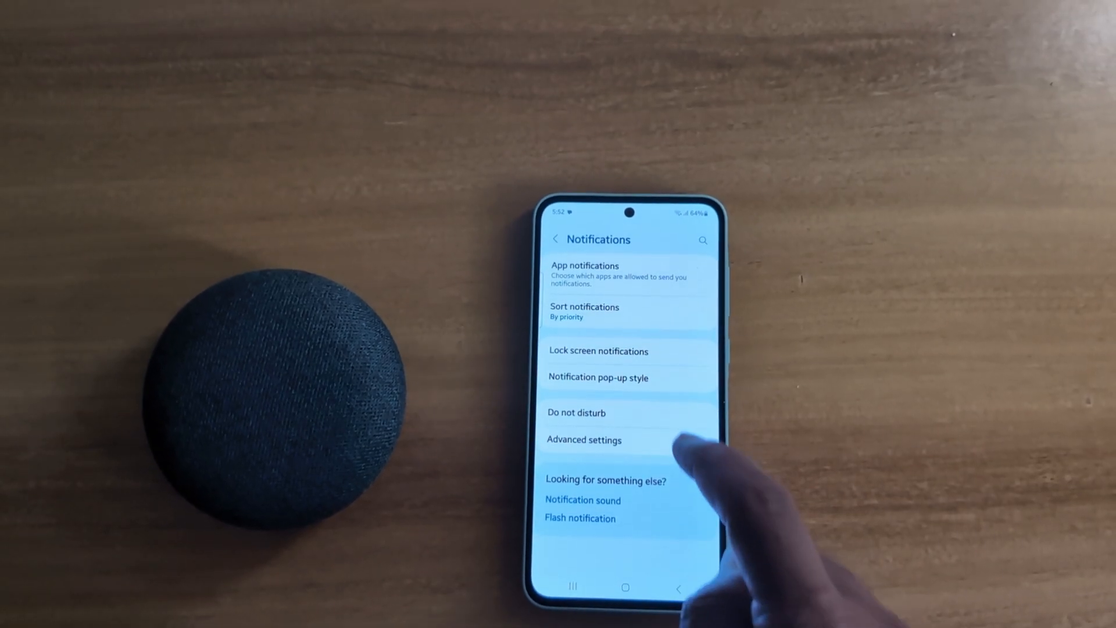
Show Do not disturb's Hide status bar icons option under Hide notifications, then exit.
click(577, 413)
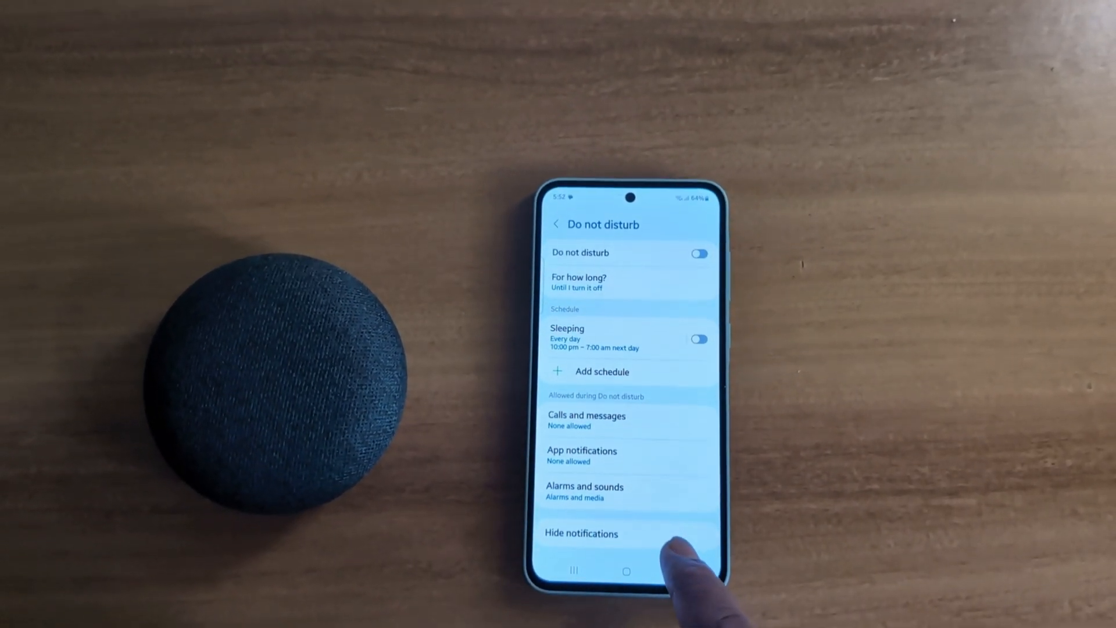
click(581, 533)
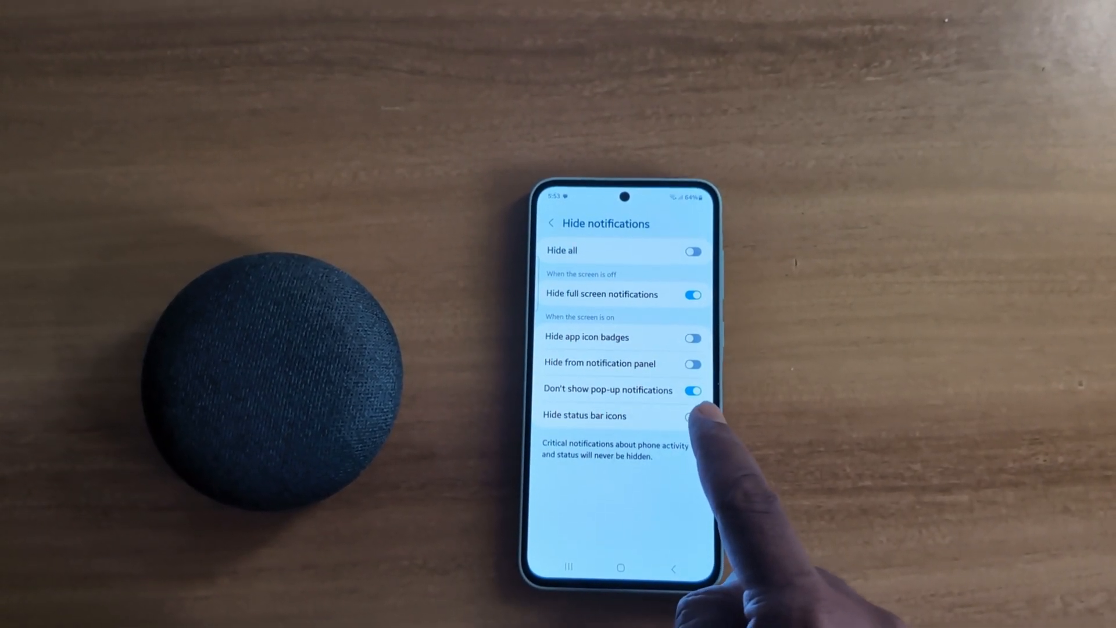
click(694, 416)
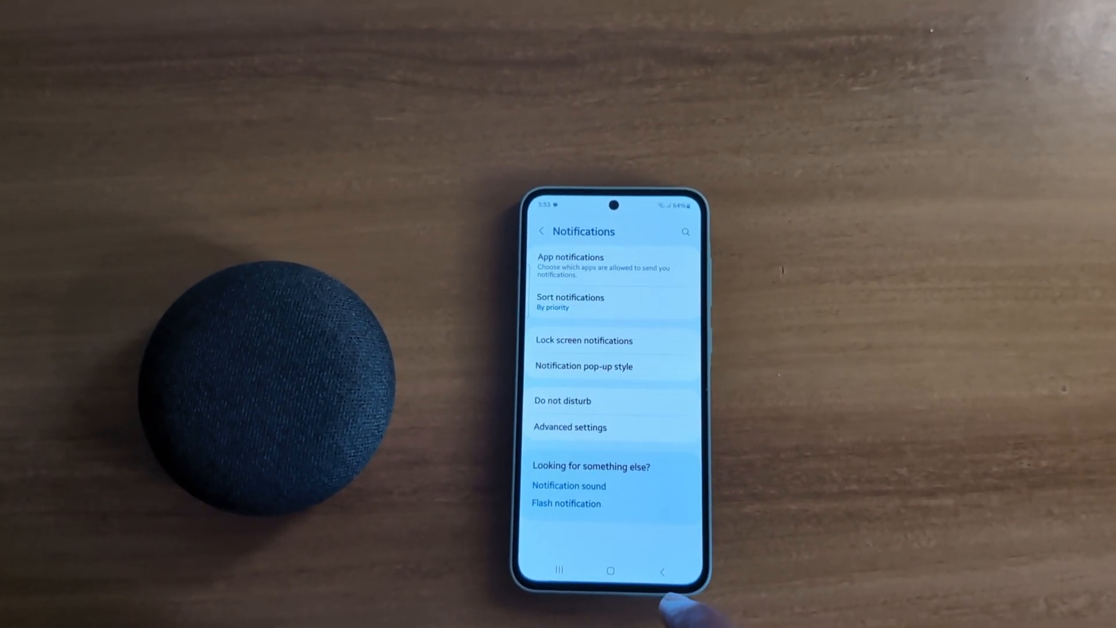
click(662, 570)
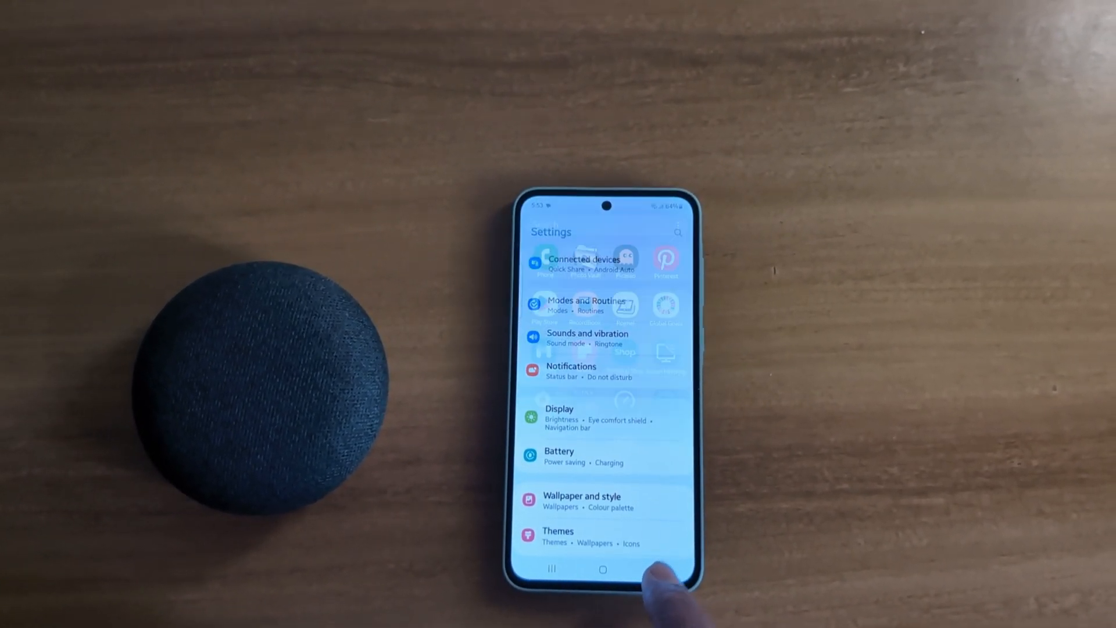